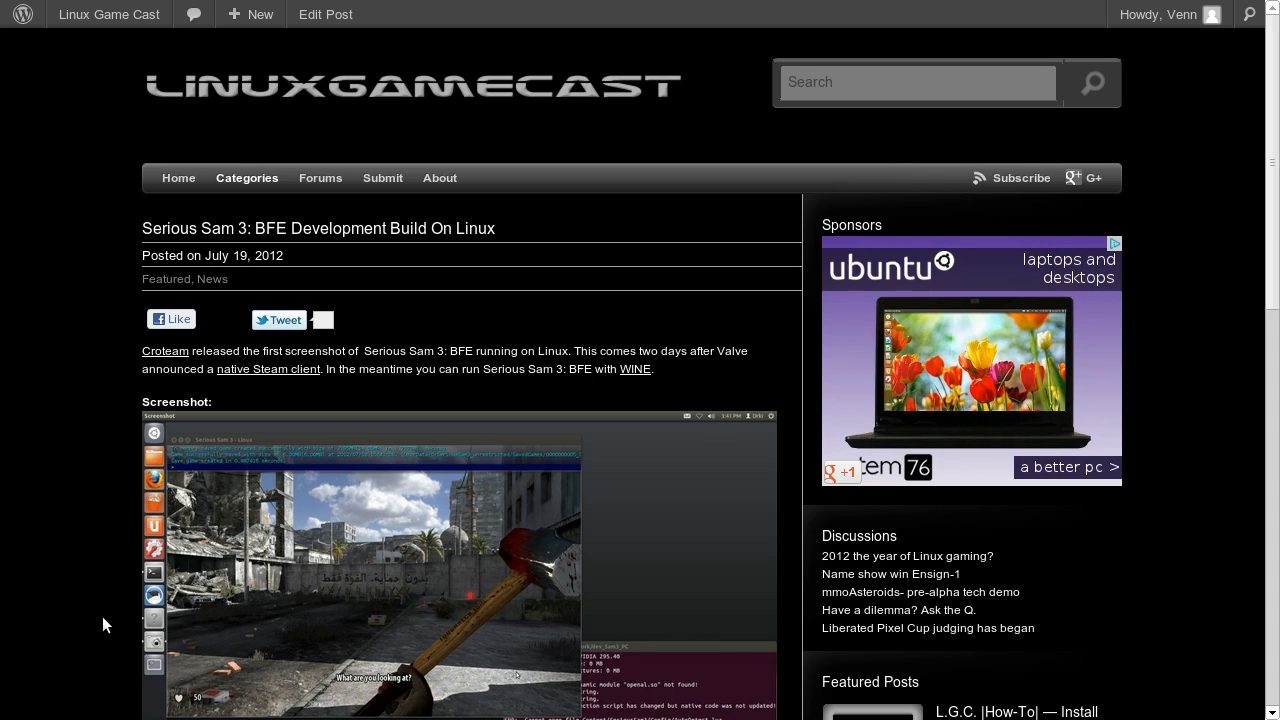
scroll(down, 3)
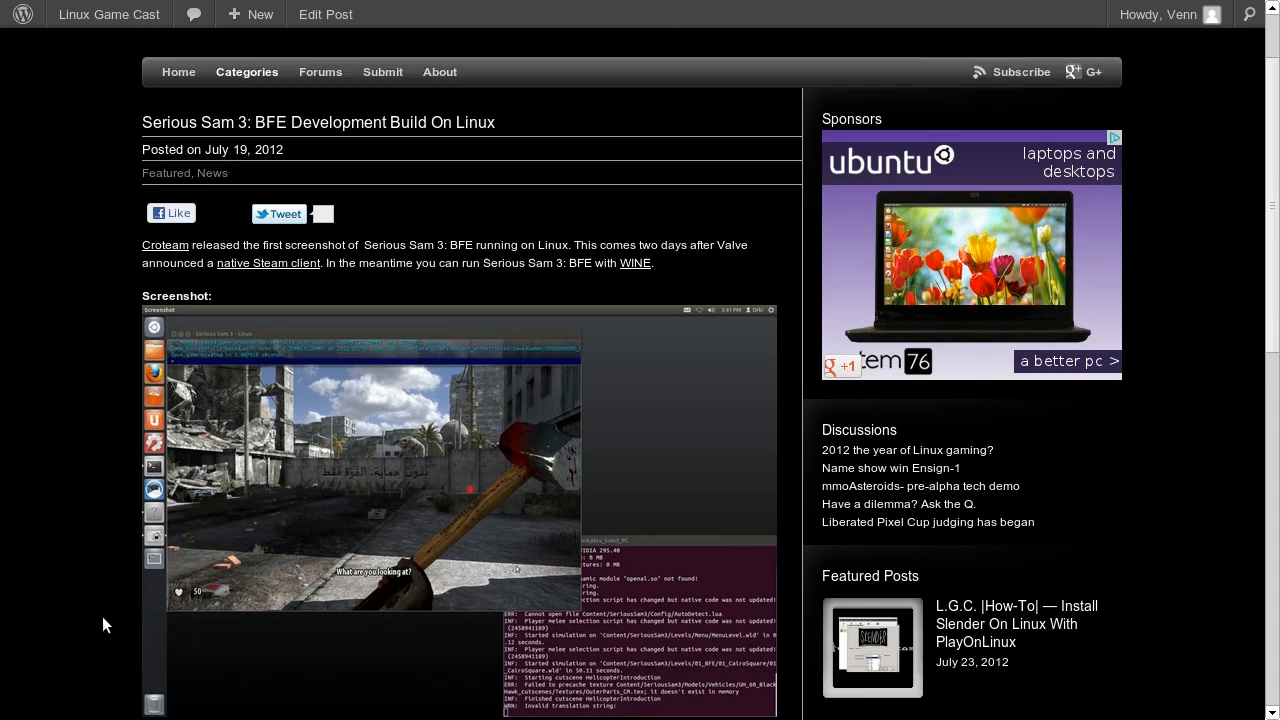
scroll(down, 3)
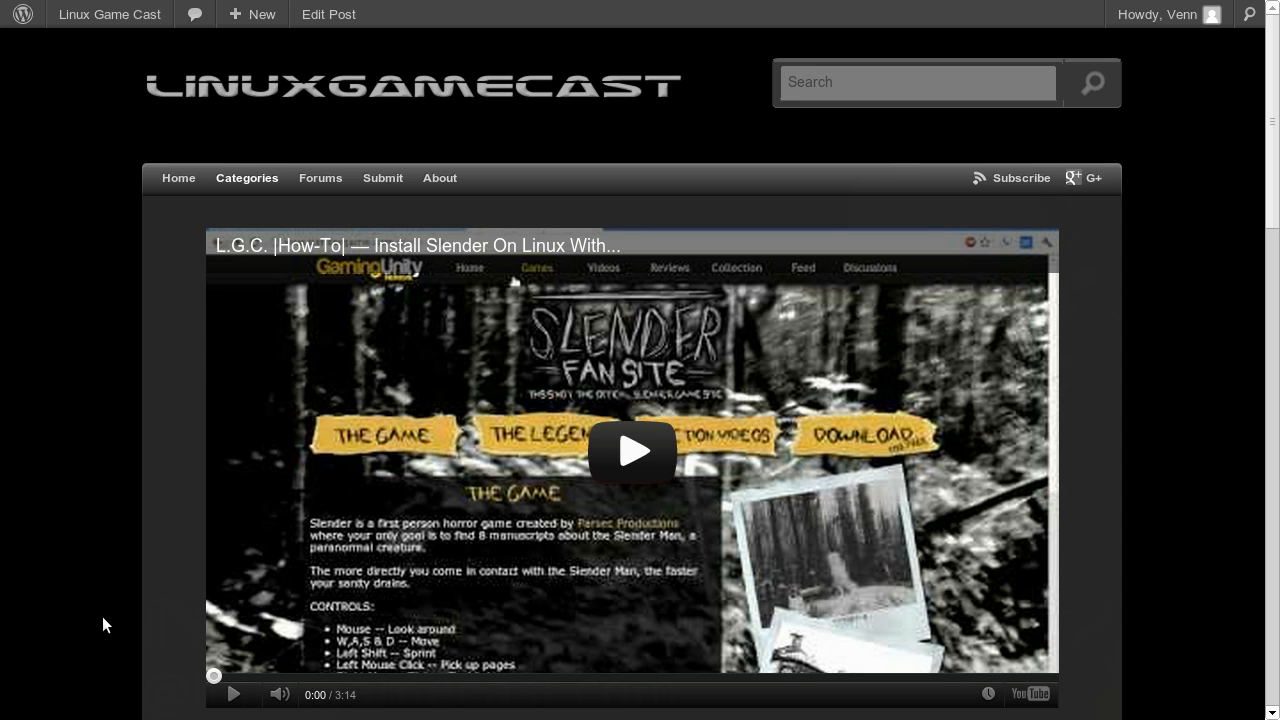
scroll(down, 3)
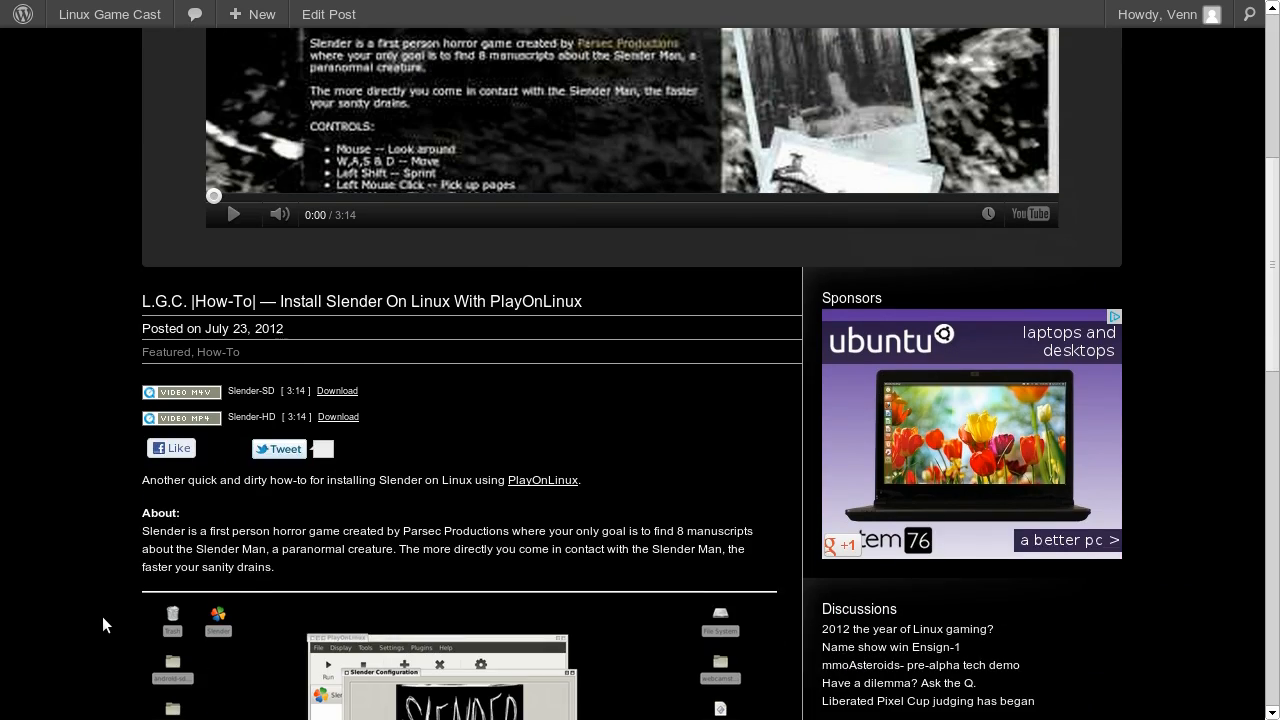